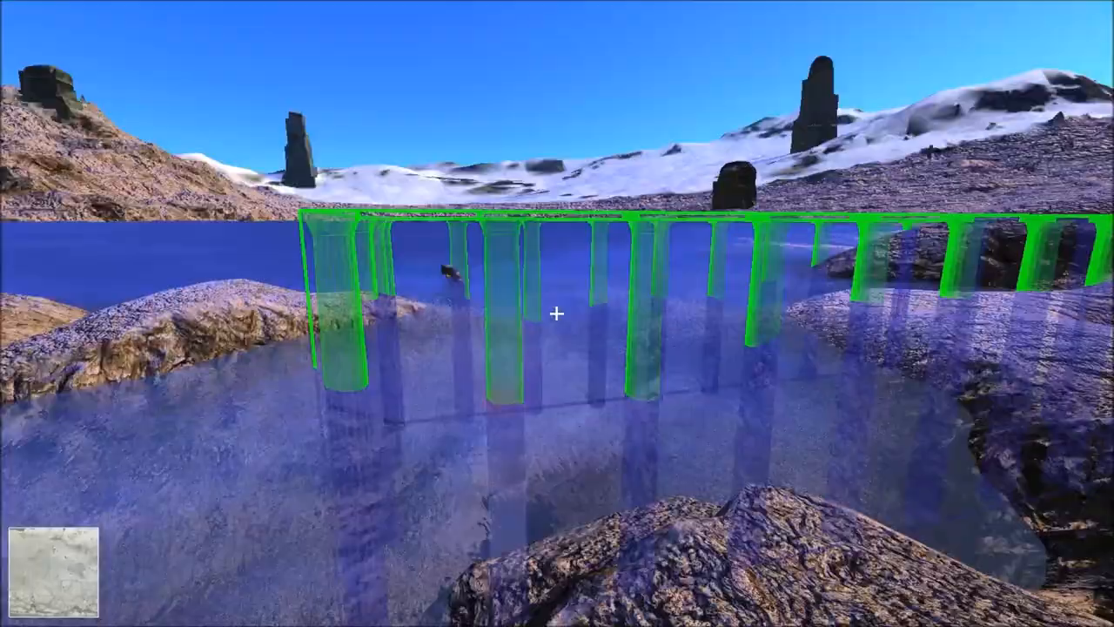
mouse_move(557, 313)
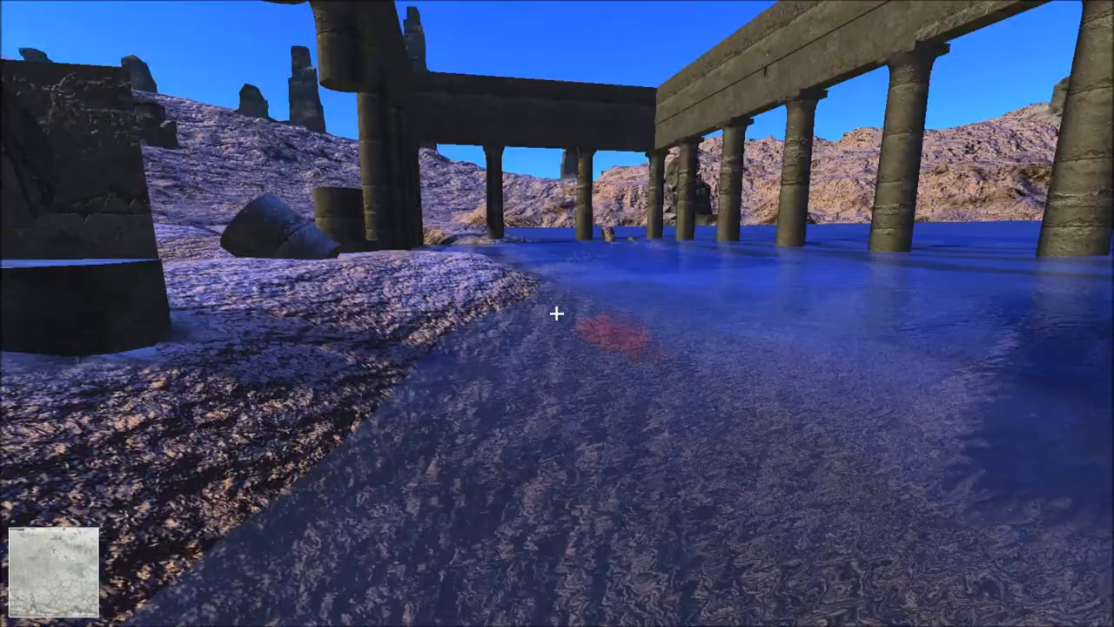
mouse_move(557, 313)
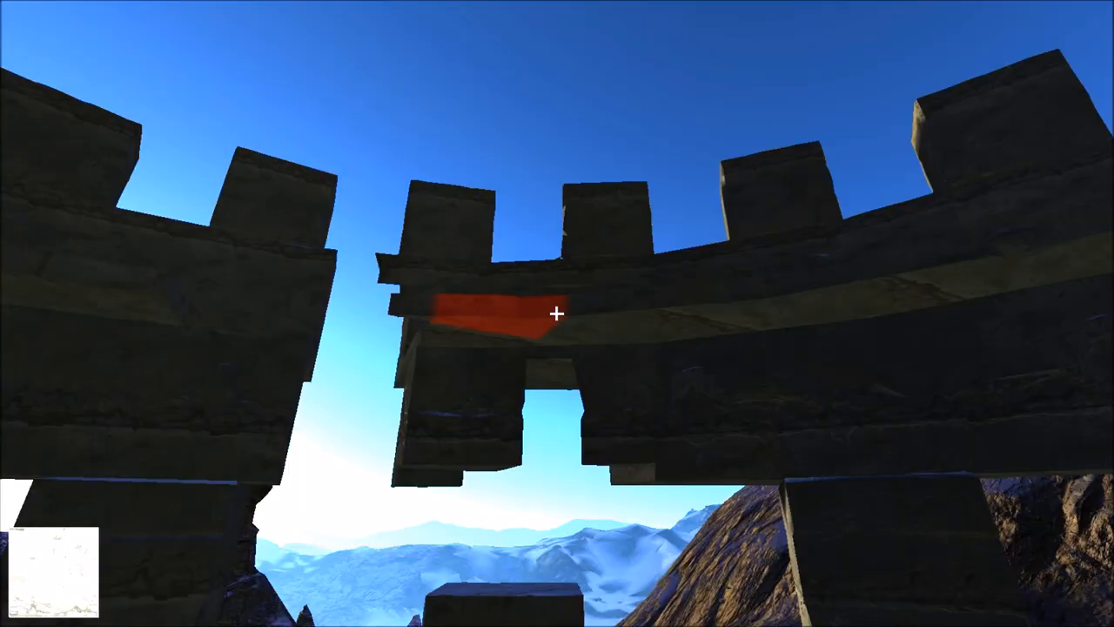
mouse_move(557, 314)
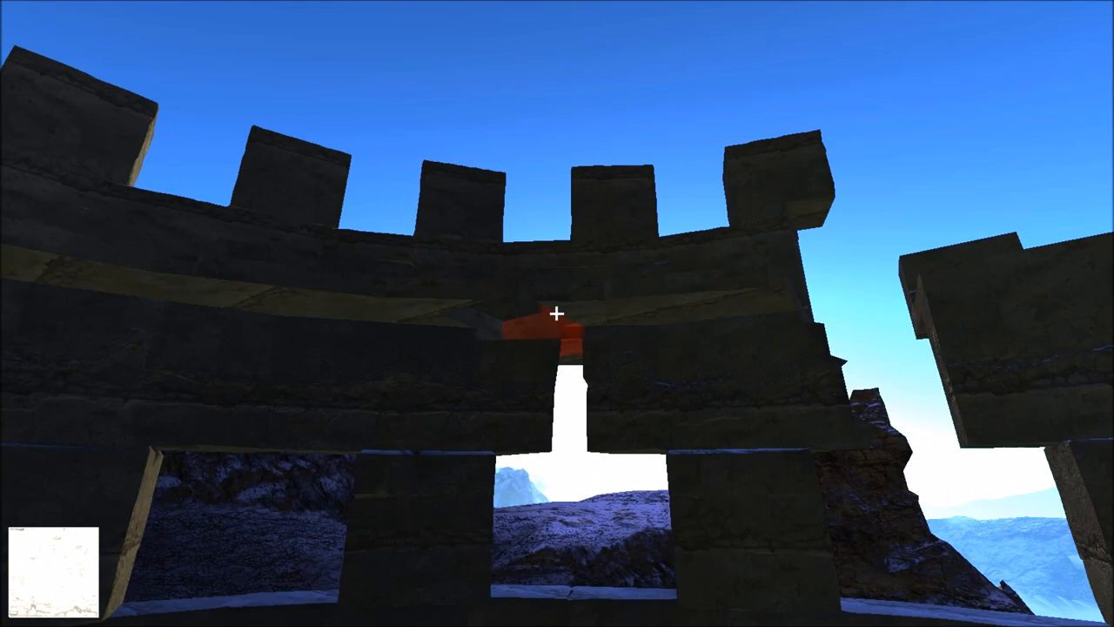